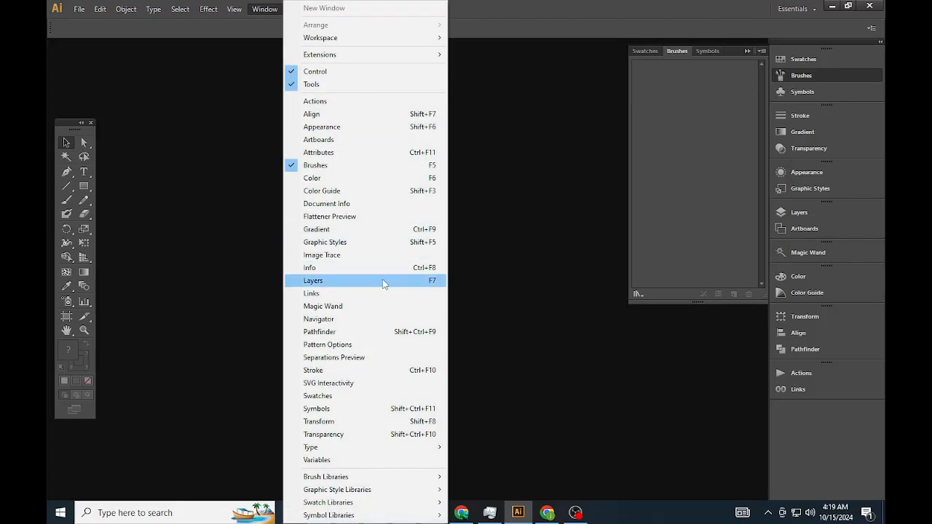
Show the Layers panel in place of Brushes and start a new blank document
left_click(313, 281)
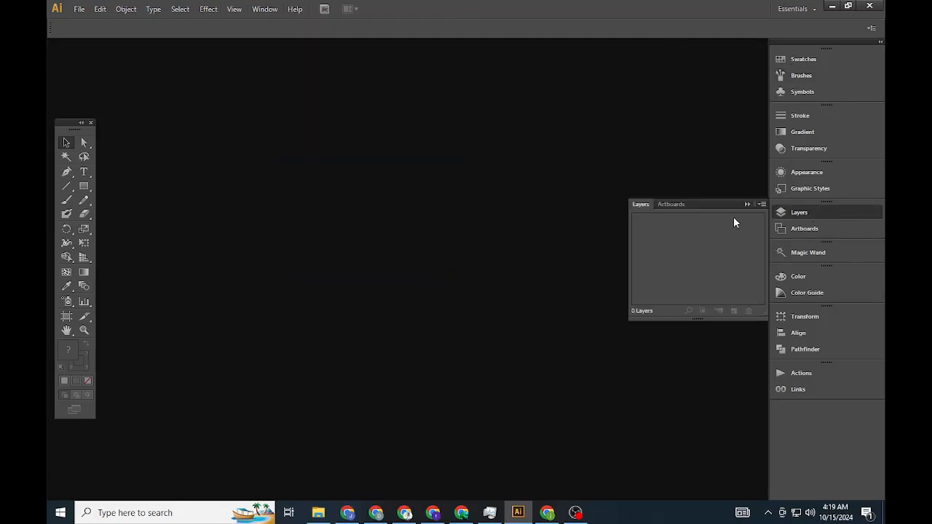
left_click(79, 8)
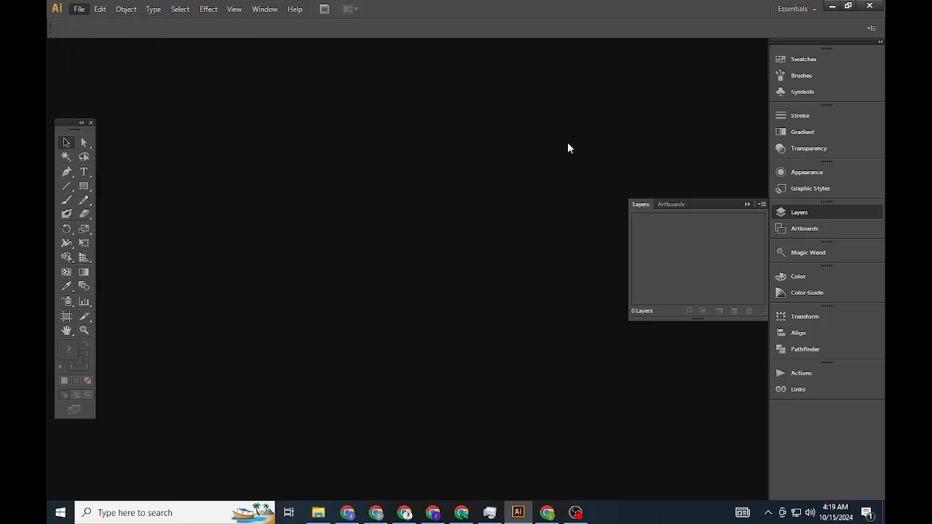
left_click(79, 8)
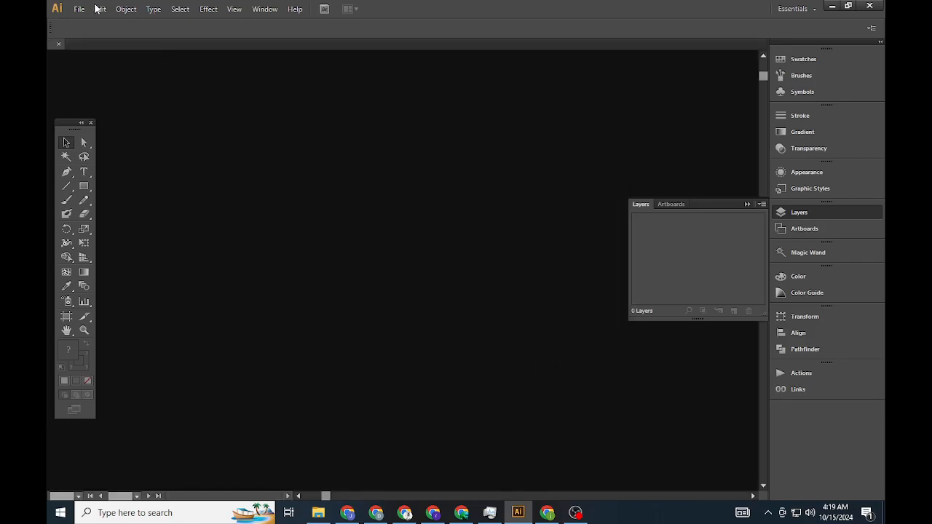
Place the king-of-hearts WhatsApp image from Downloads onto the artboard
left_click(78, 9)
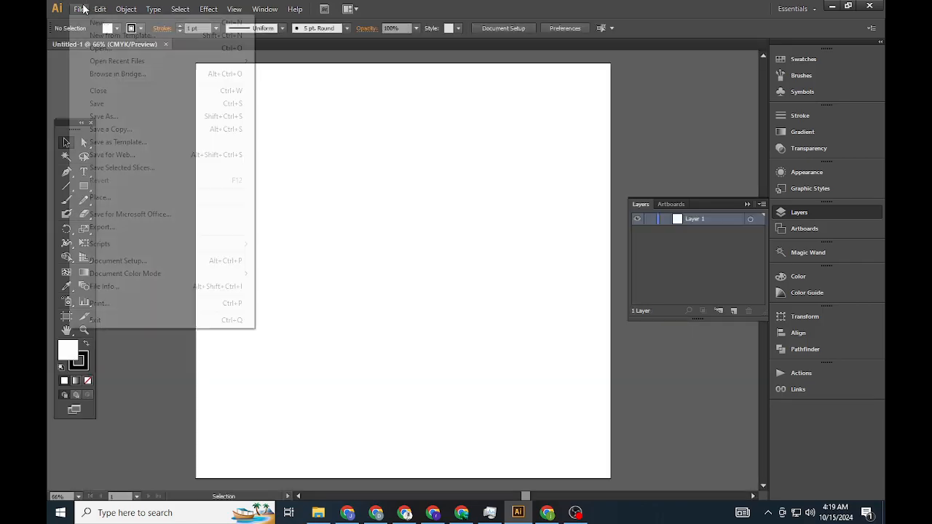
left_click(100, 198)
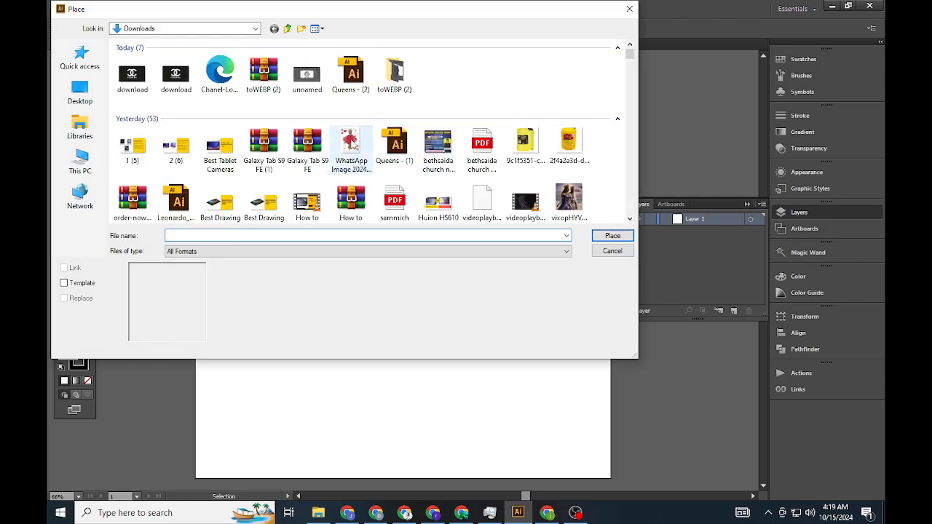
left_click(612, 250)
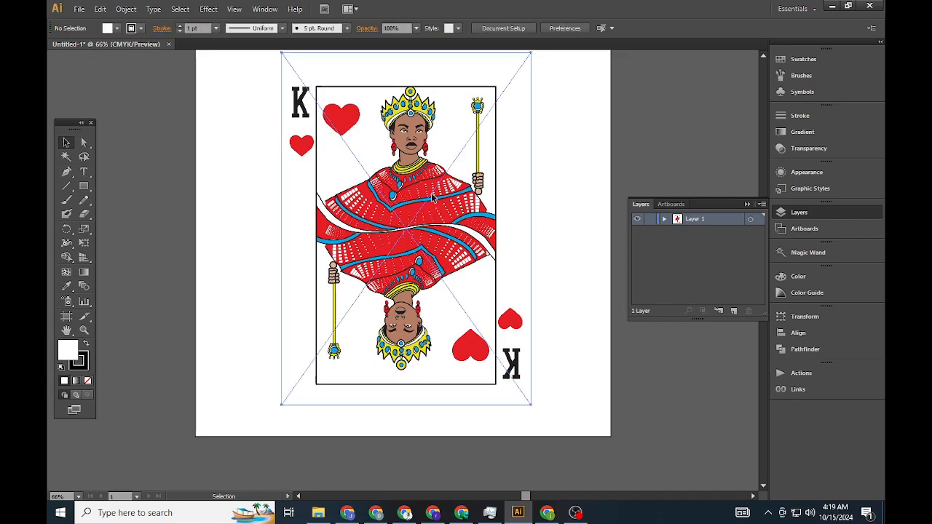
Embed the placed card image, convert it to grayscale, and deselect it
left_click(432, 197)
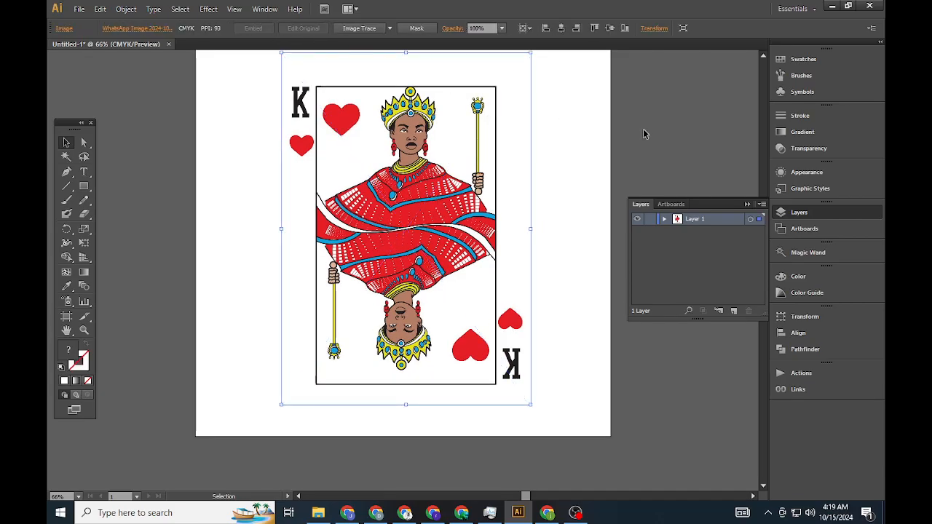
left_click(100, 8)
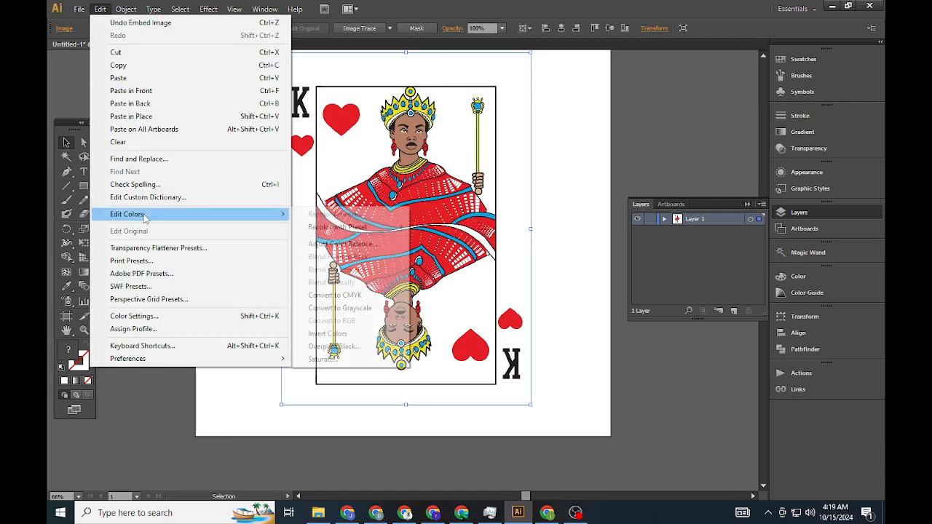
left_click(340, 308)
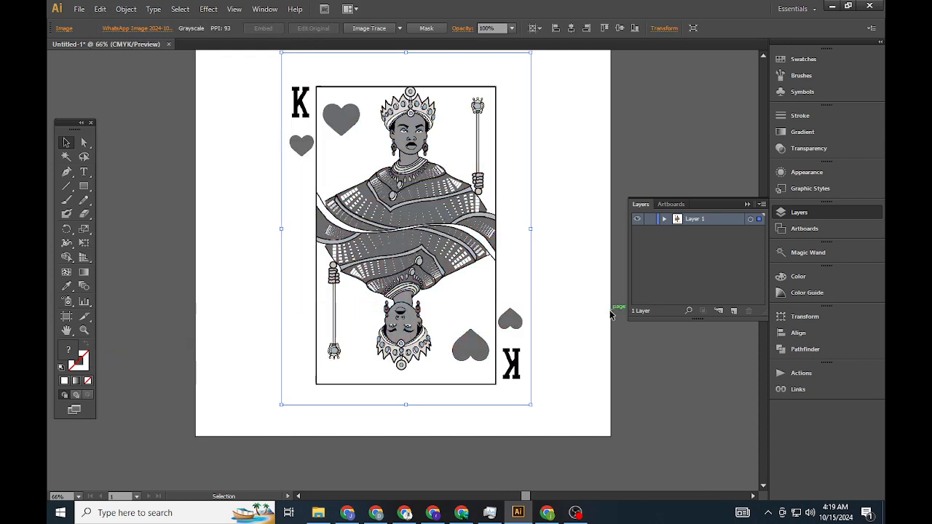
left_click(574, 327)
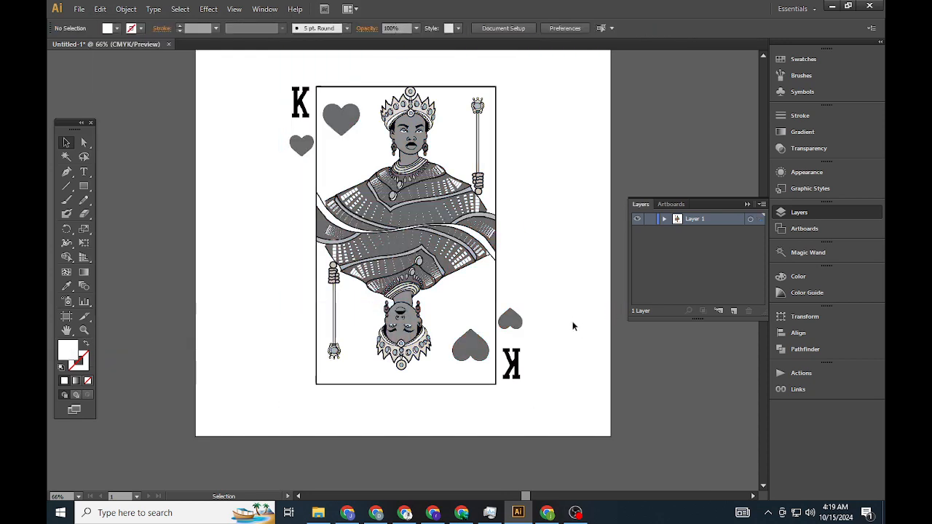
Apply Convert to Grayscale to the card image a second time
left_click(100, 8)
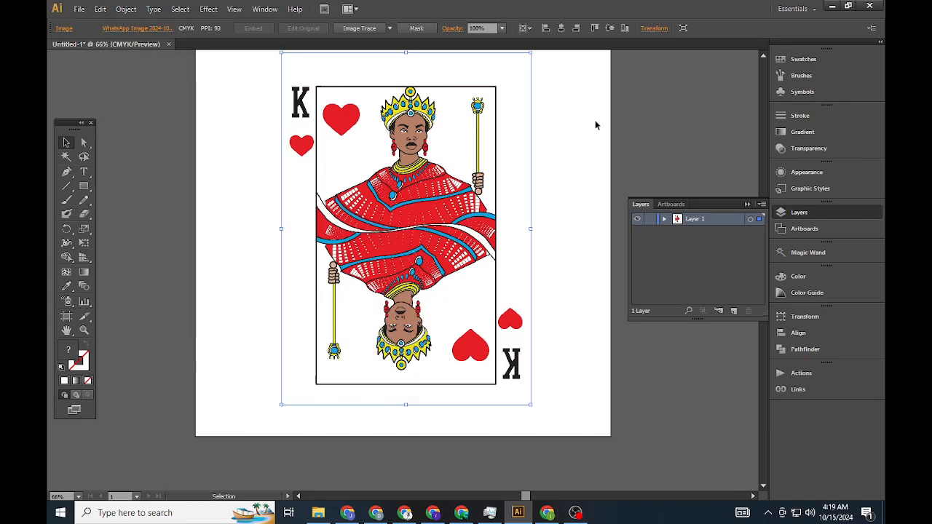
left_click(100, 8)
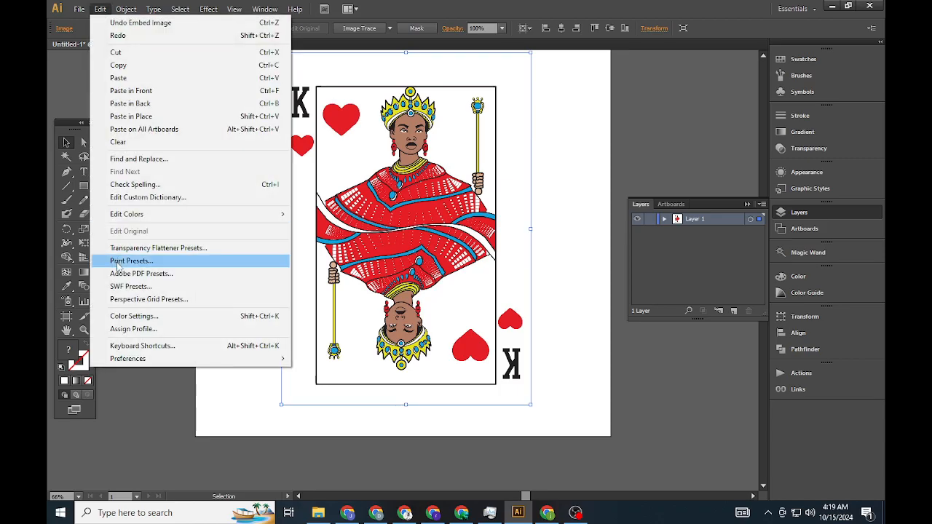
mouse_move(127, 214)
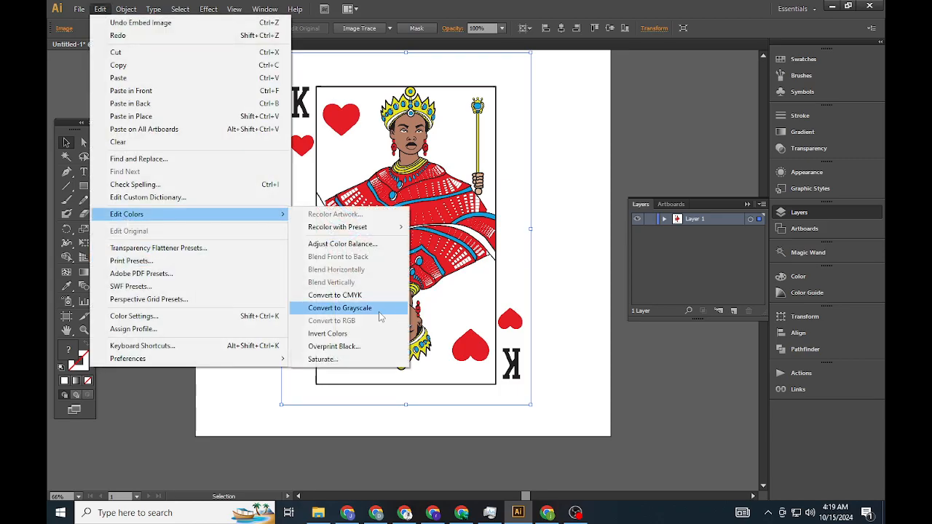
left_click(340, 308)
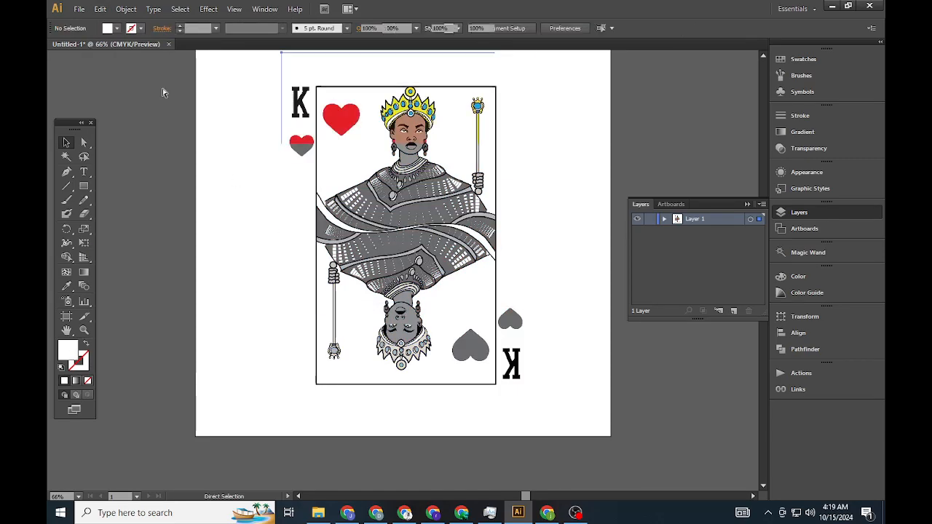
Trace the card with a Shades of Gray preset, undo the trace, then reapply it
left_click(99, 8)
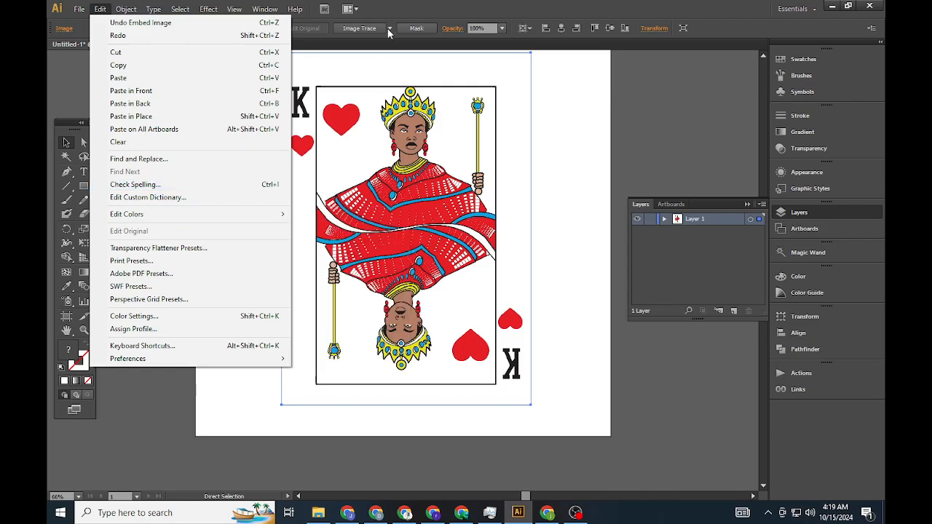
left_click(390, 28)
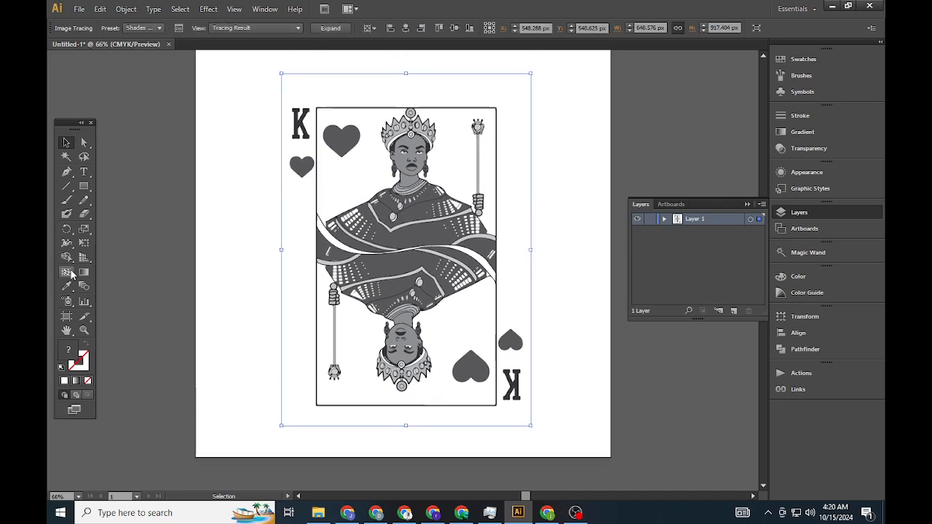
left_click(78, 8)
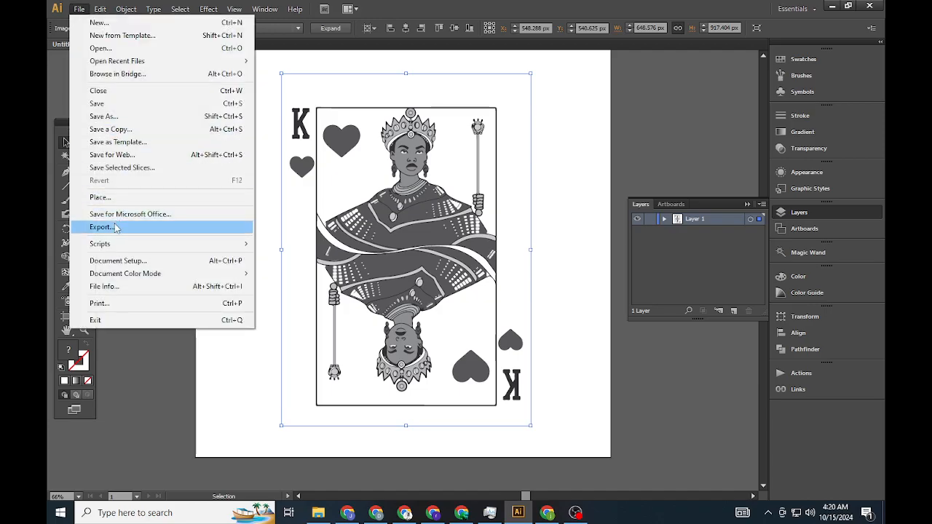
left_click(100, 9)
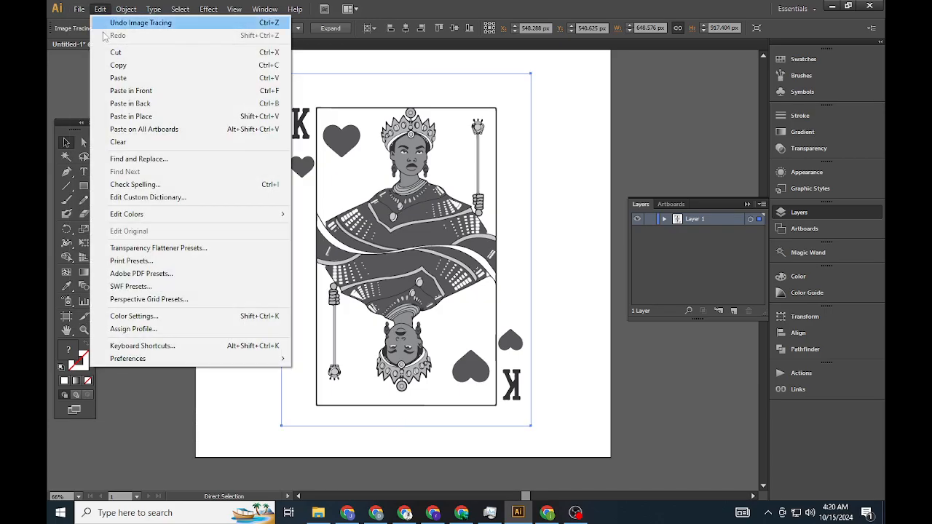
left_click(141, 22)
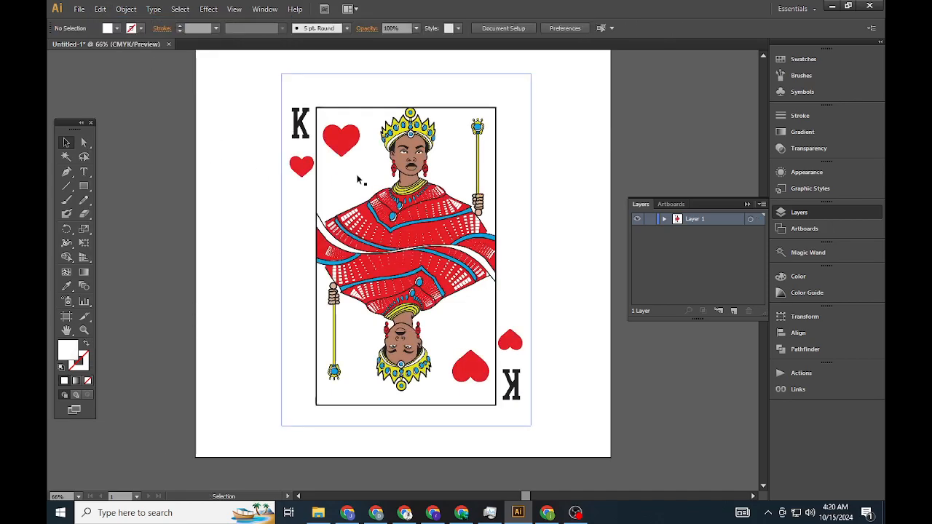
left_click(389, 28)
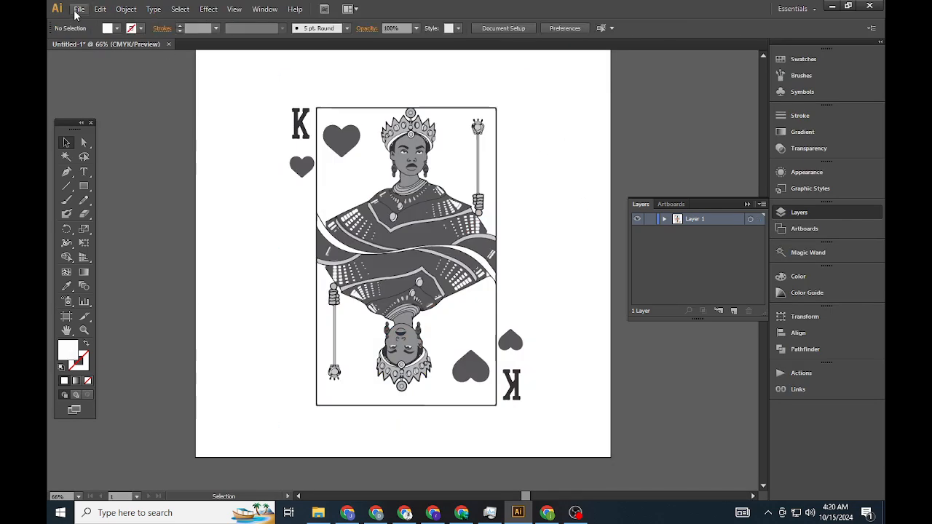
Export the card as PNG 'Untitled-1' in Downloads using artboards
left_click(78, 8)
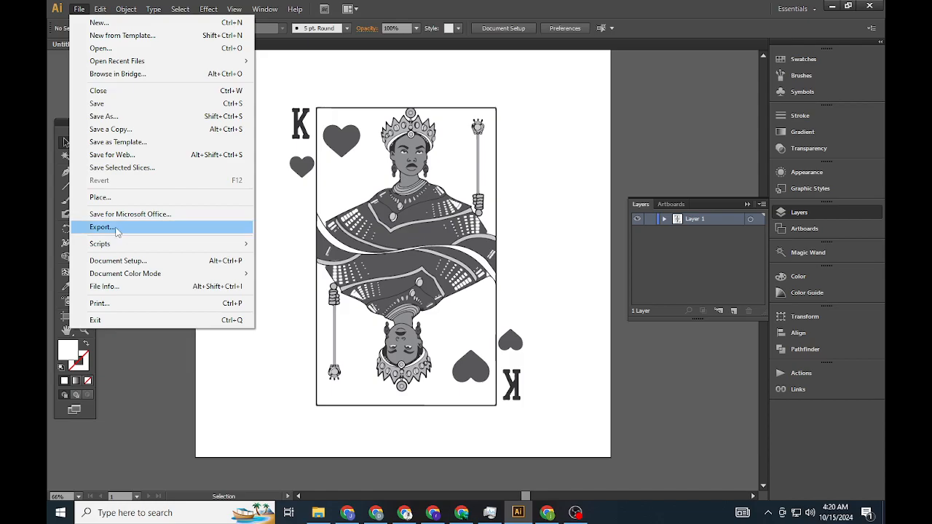
left_click(101, 226)
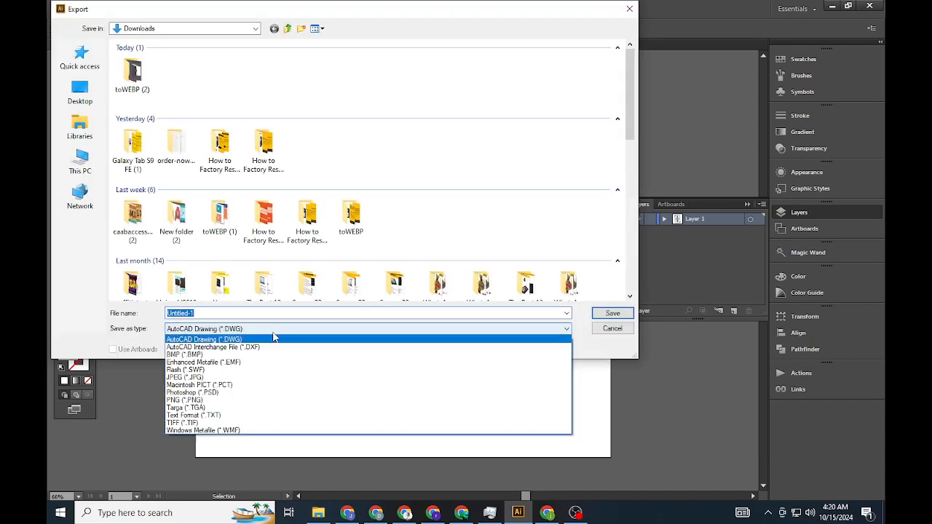
left_click(183, 399)
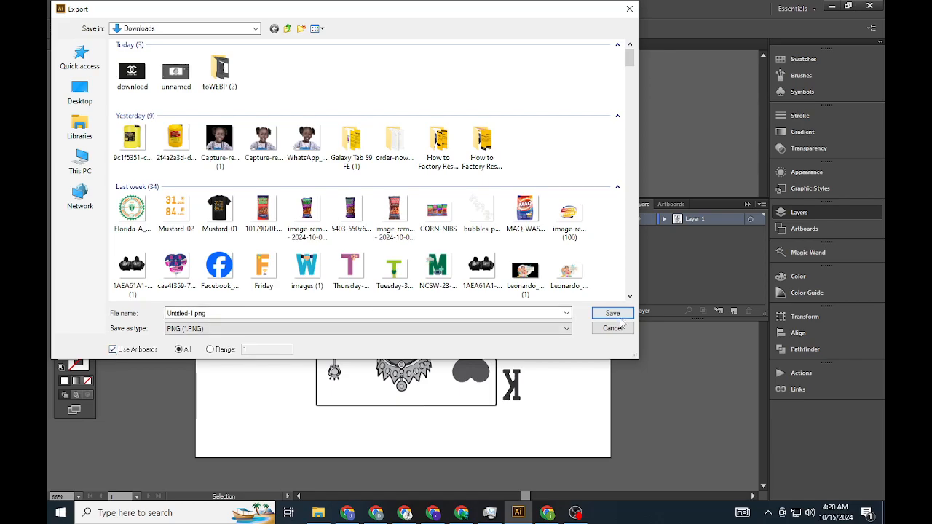
left_click(612, 313)
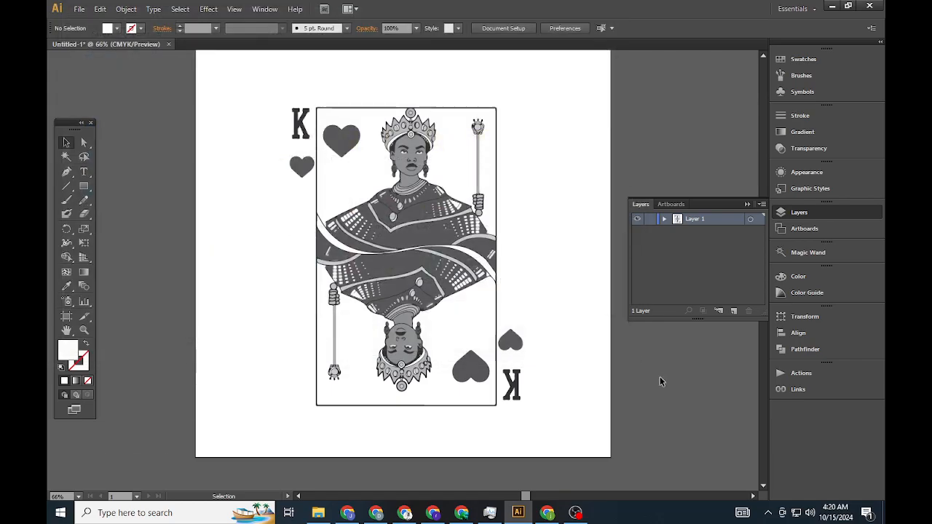
Save a copy as Adobe PDF, reviewing the General and Compression settings
left_click(78, 8)
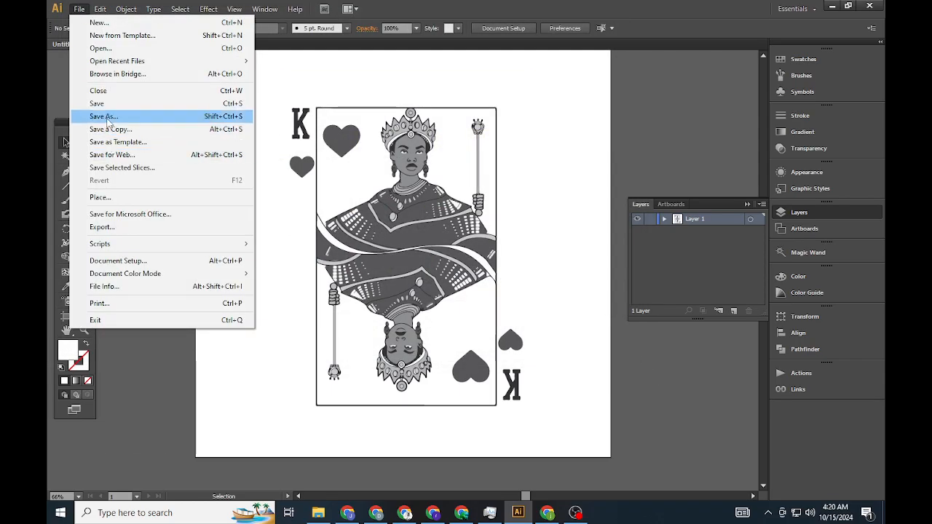
left_click(103, 117)
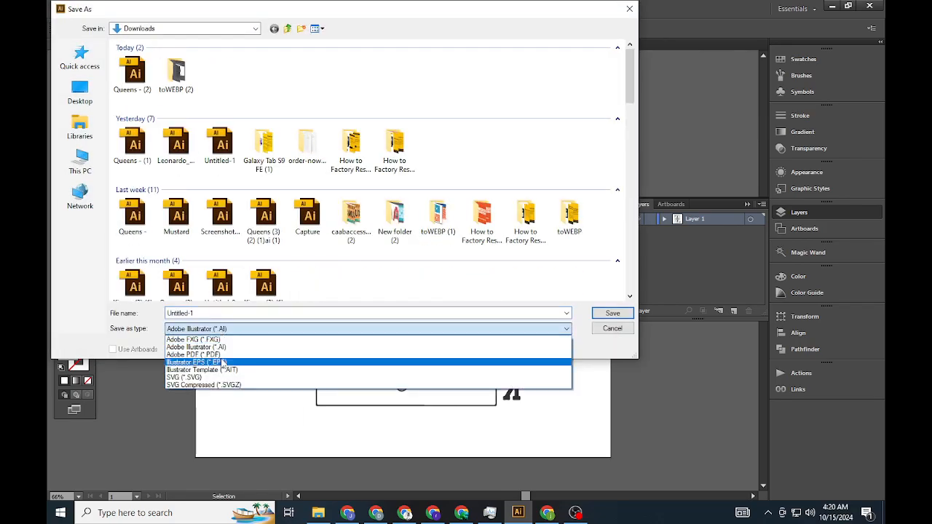
left_click(197, 355)
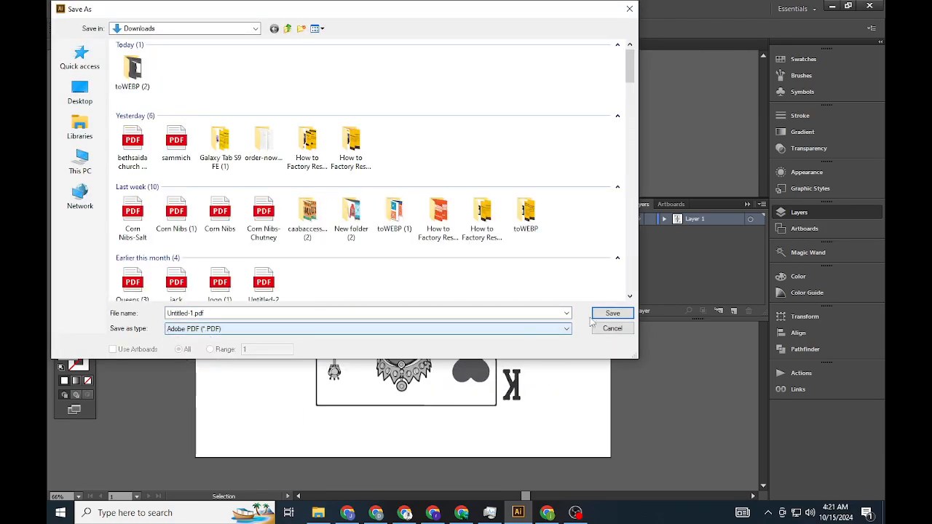
left_click(612, 313)
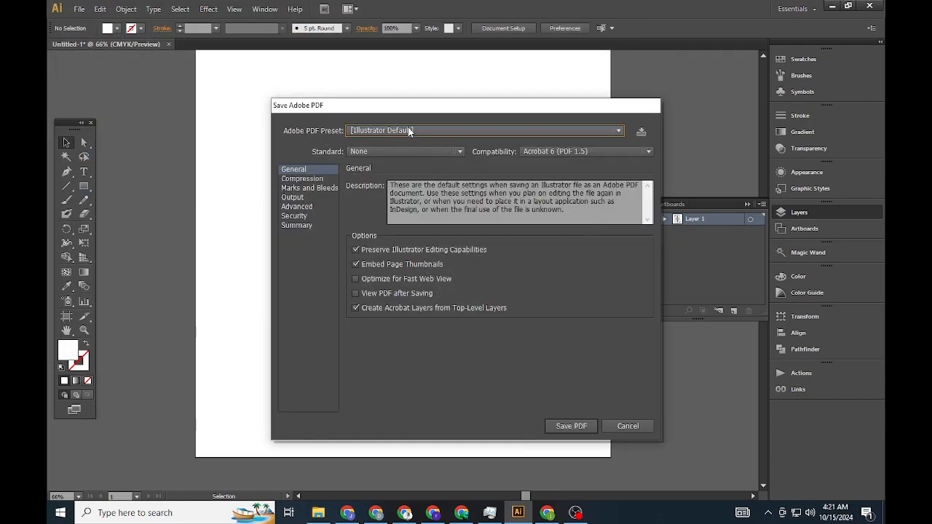
left_click(302, 179)
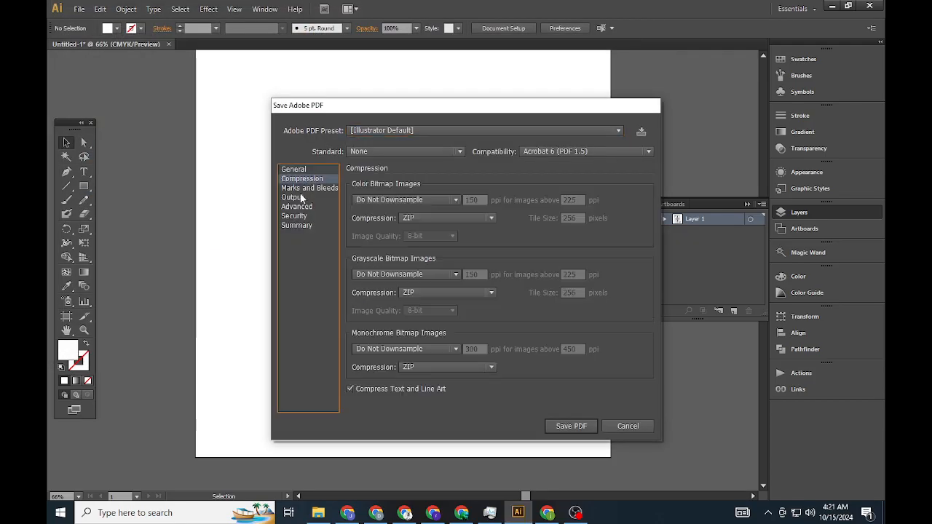
left_click(296, 225)
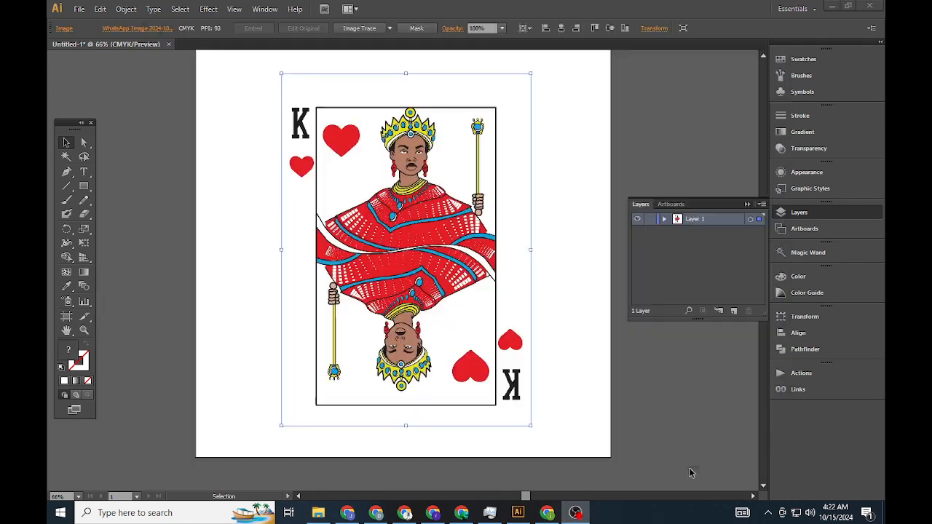
Convert the selected card image to grayscale via Edit Colors, crown and hearts included
left_click(100, 8)
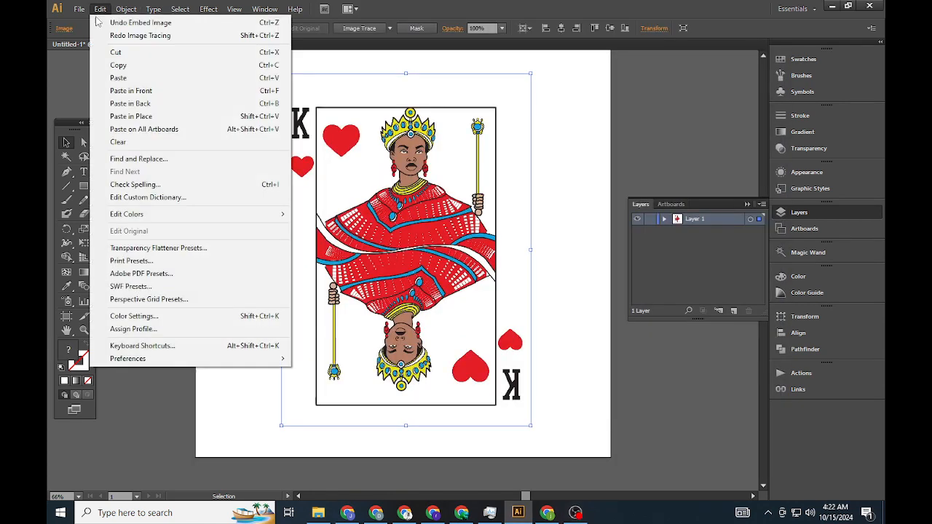
mouse_move(127, 215)
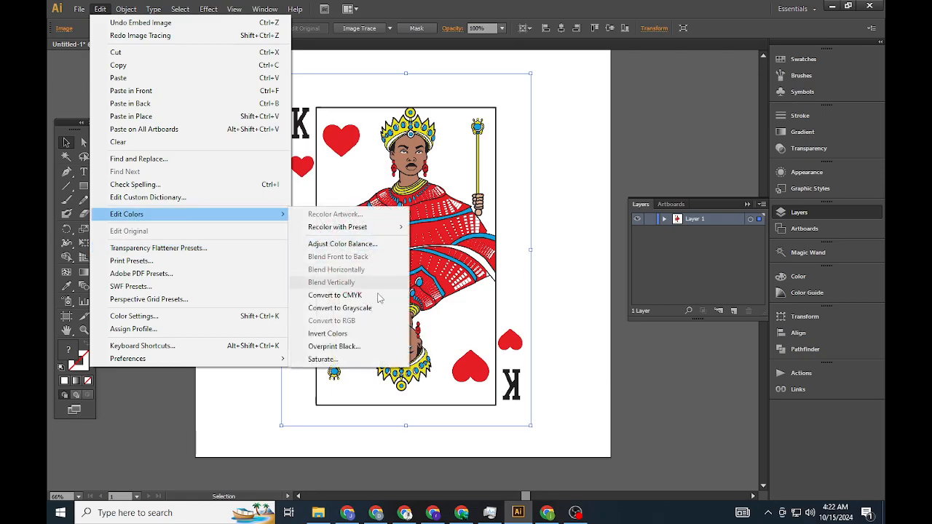
left_click(340, 307)
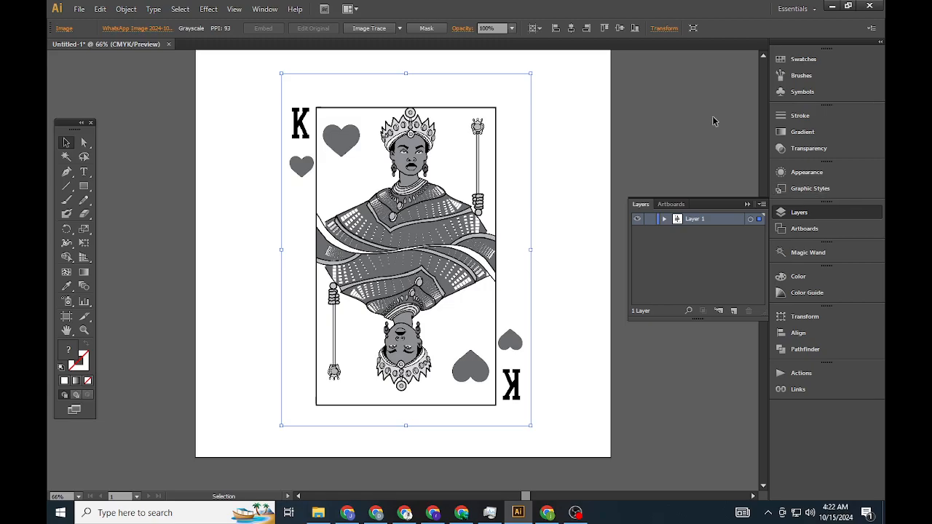
left_click(264, 9)
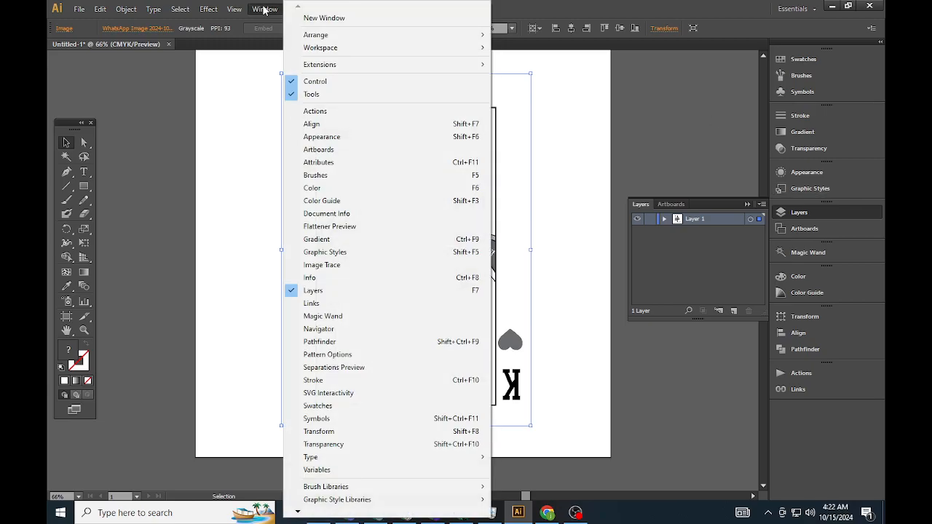
Preview separations with Overprint Preview on, toggling the Black and Cyan plates
left_click(334, 368)
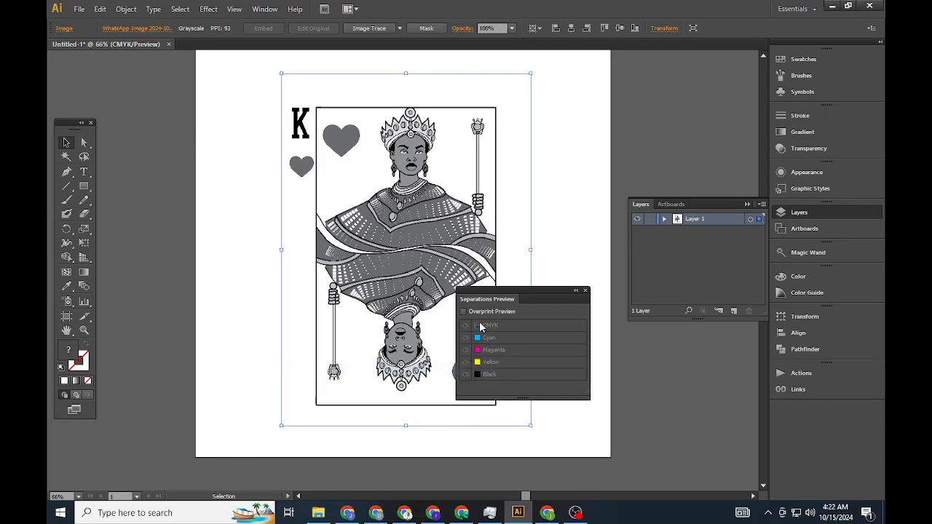
left_click(464, 311)
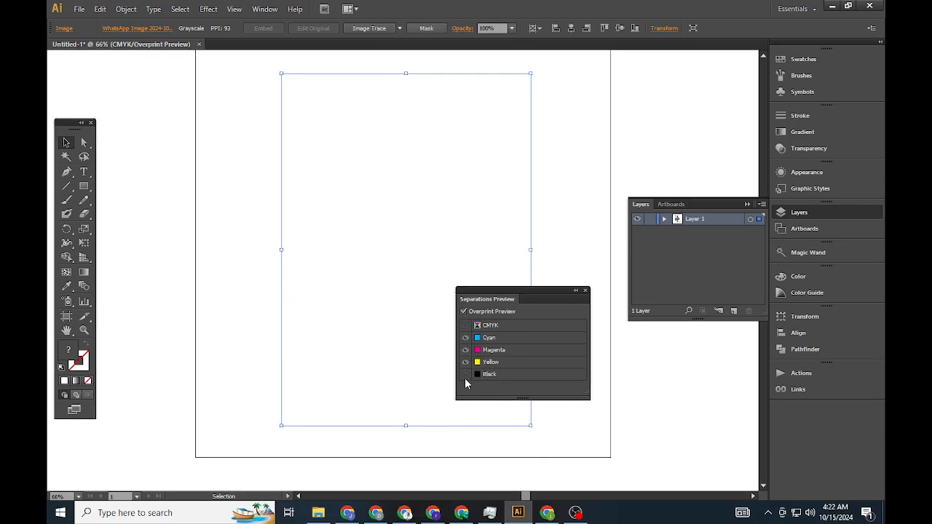
left_click(466, 374)
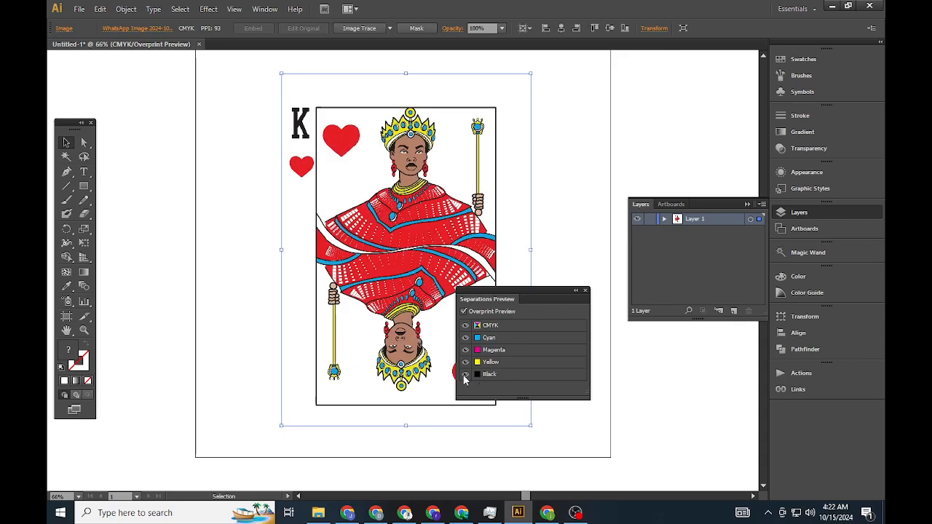
left_click(465, 325)
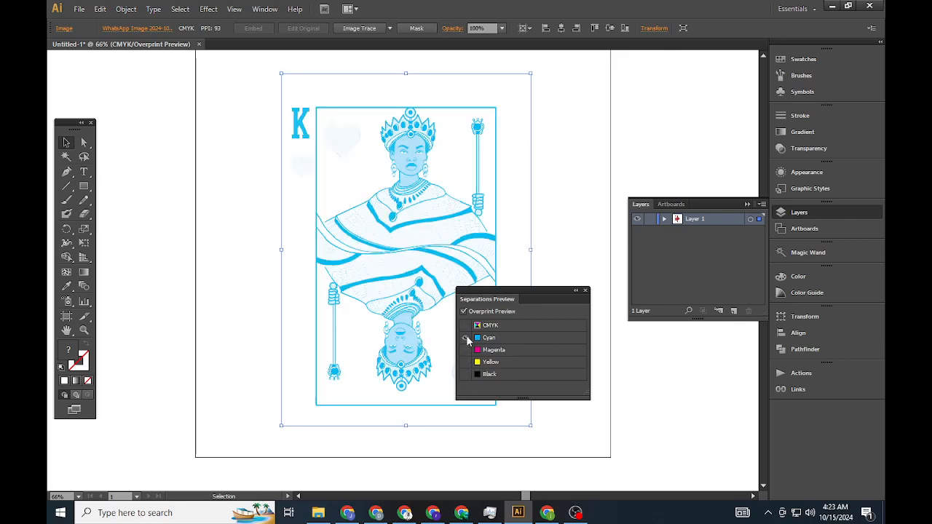
left_click(466, 337)
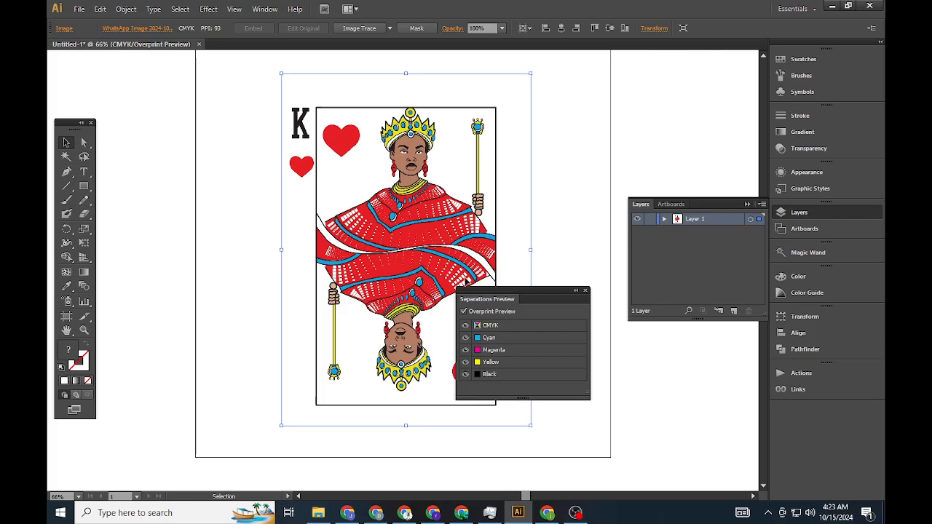
Reconvert the card to grayscale and toggle the black plate off and on
left_click(100, 9)
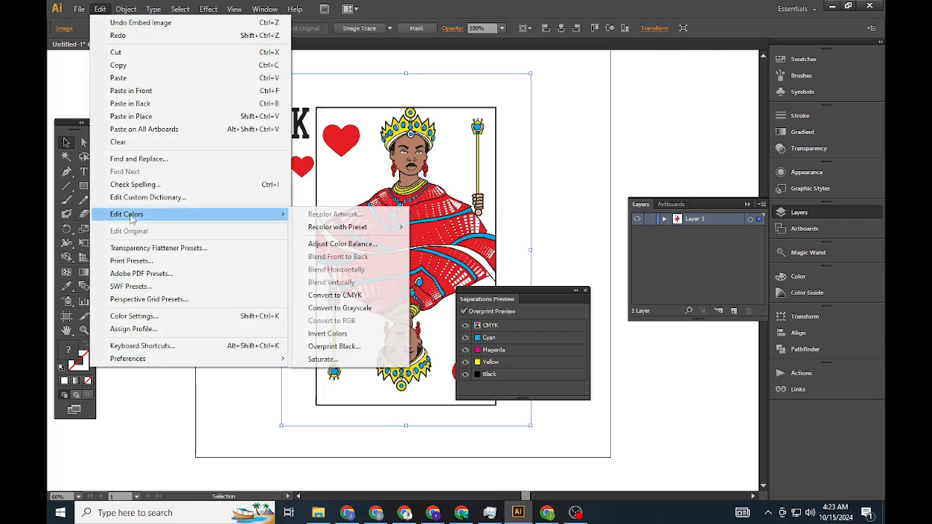
left_click(340, 308)
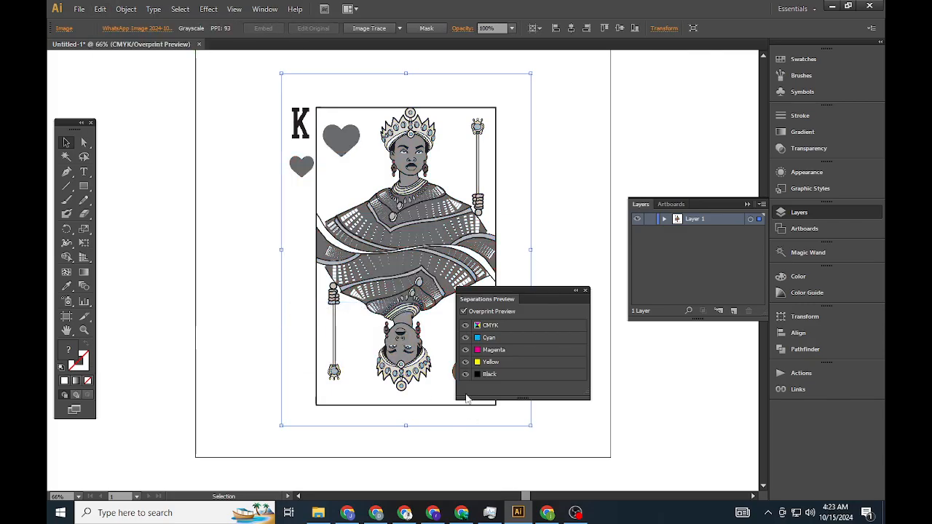
left_click(465, 325)
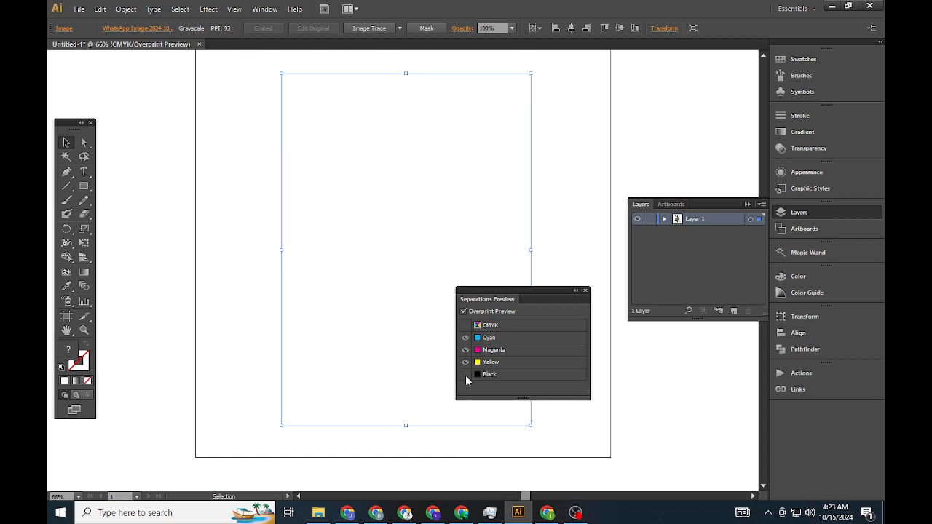
left_click(464, 375)
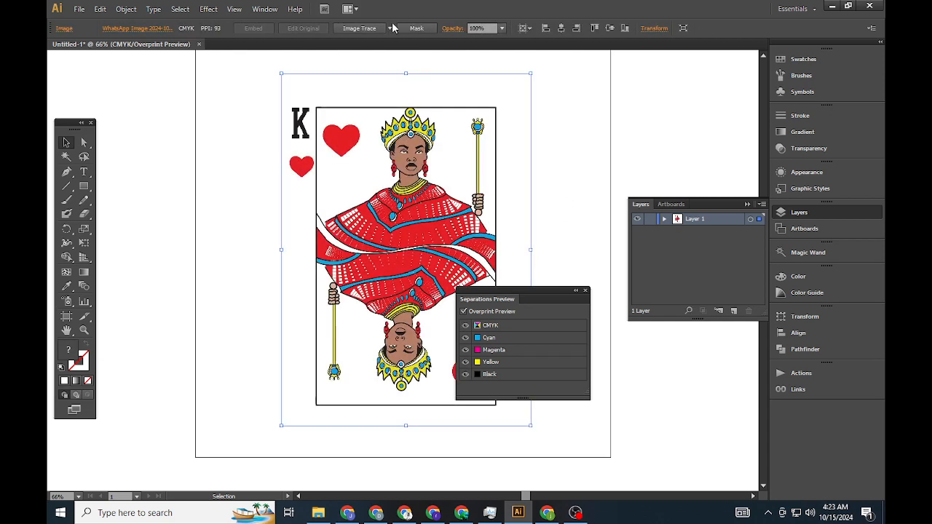
Run Image Trace on the full-colour king-of-hearts card image
left_click(389, 29)
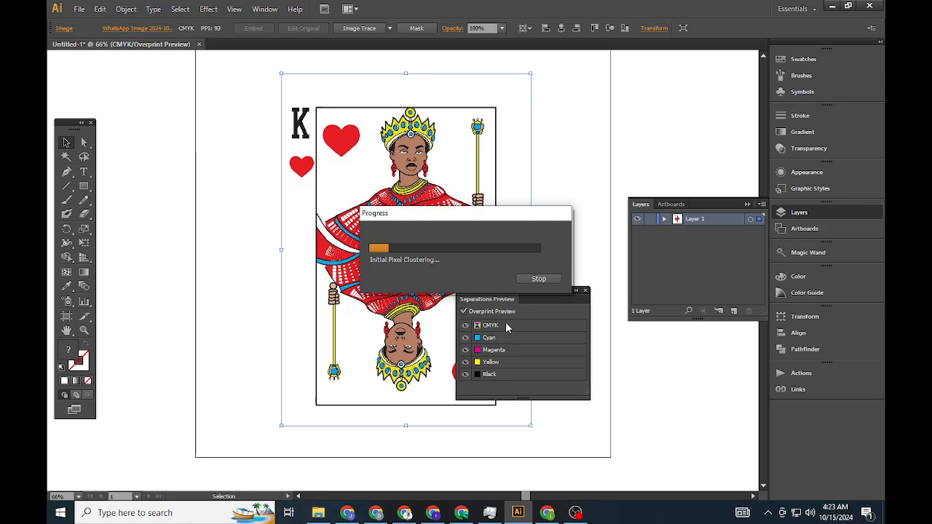
mouse_move(461, 513)
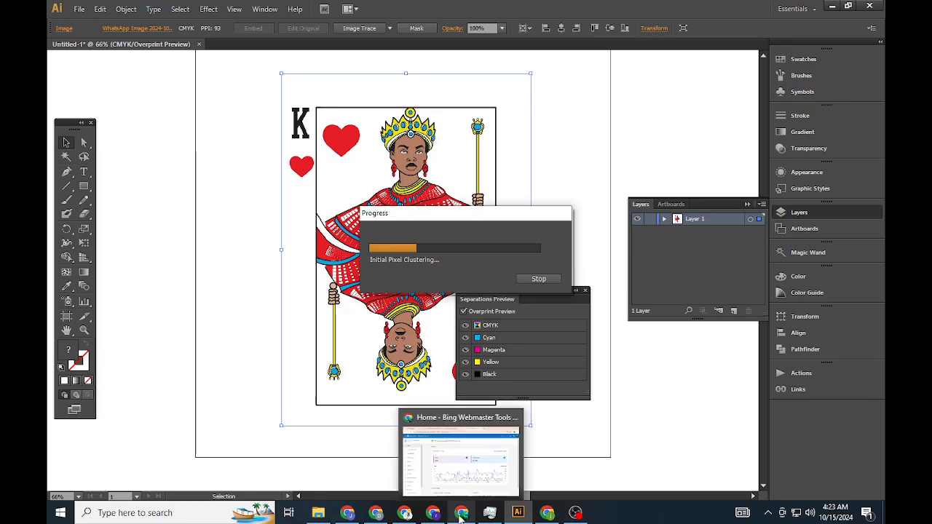